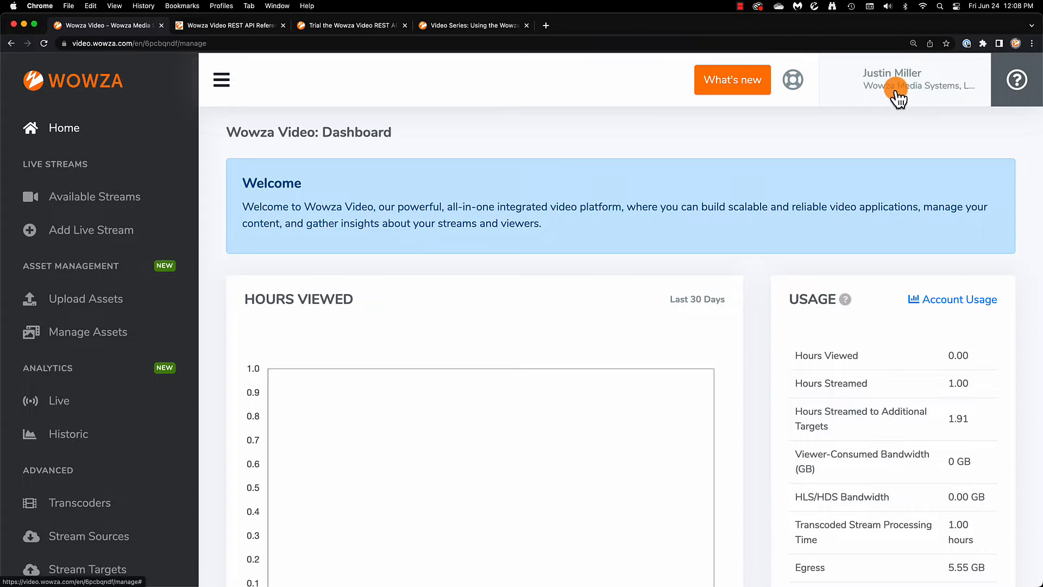
# Go from the account menu to Account Settings and on to the Token Management portal
pyautogui.click(892, 78)
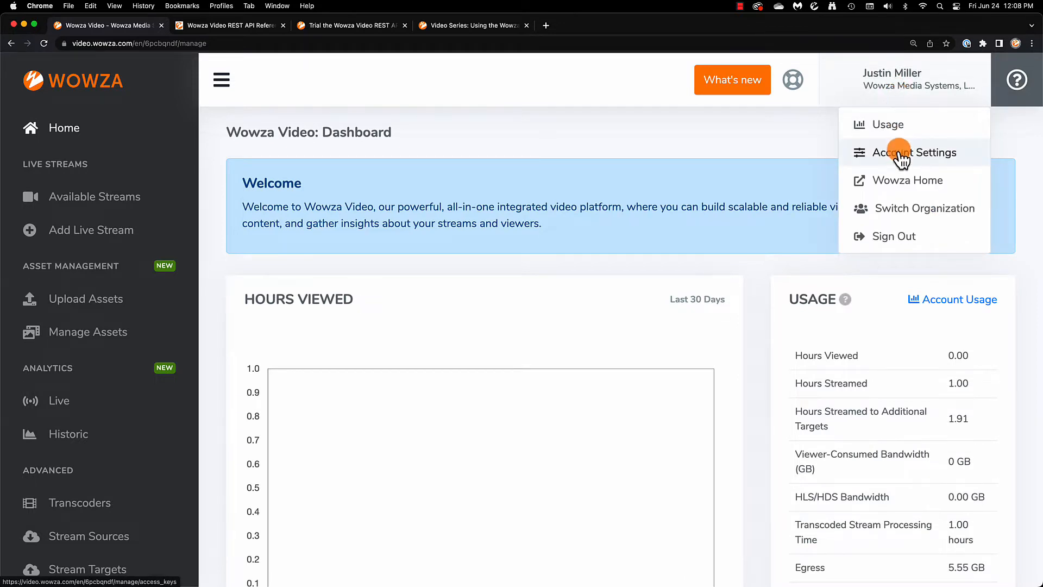
pyautogui.click(905, 152)
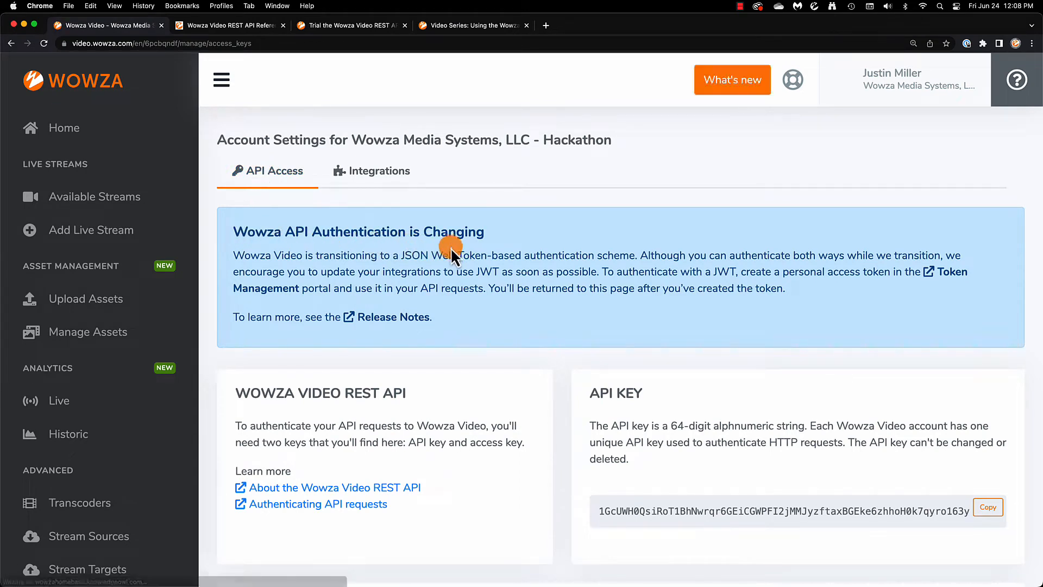
pyautogui.moveTo(273, 292)
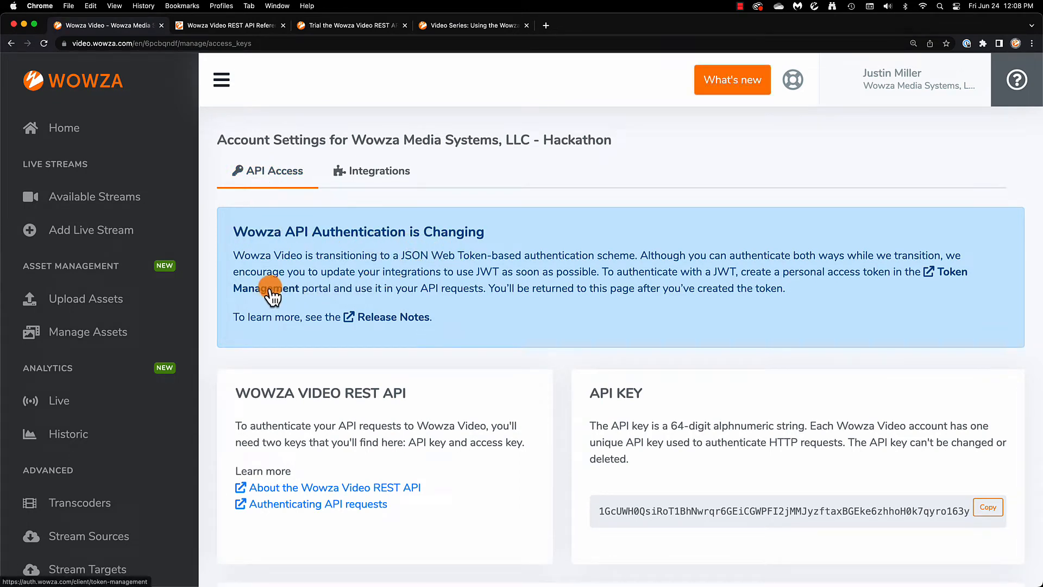
pyautogui.click(947, 272)
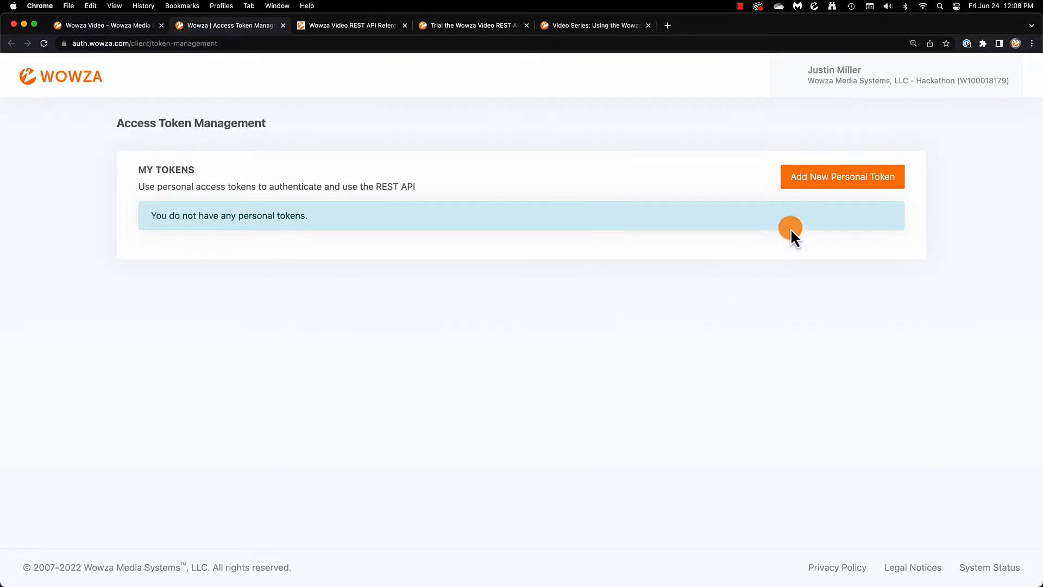
# Create a personal access token named MNTDew and copy its token value for later use
pyautogui.click(841, 176)
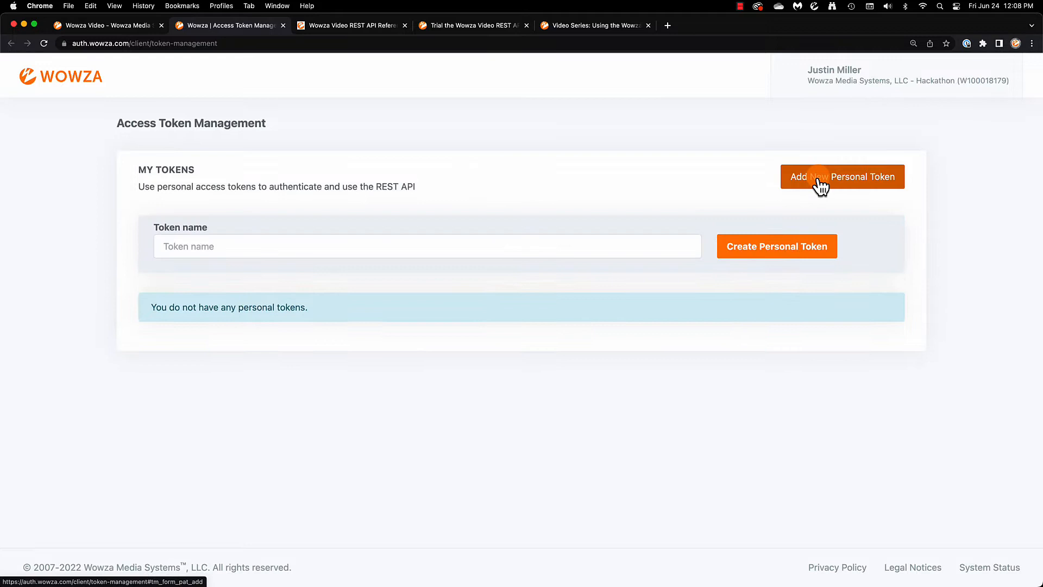
pyautogui.click(426, 246)
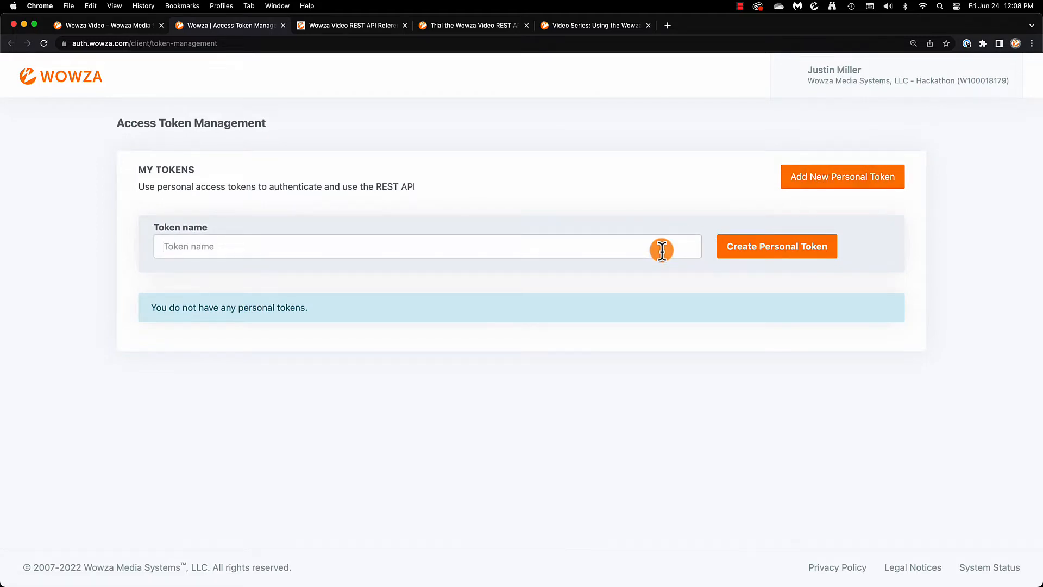
pyautogui.click(776, 247)
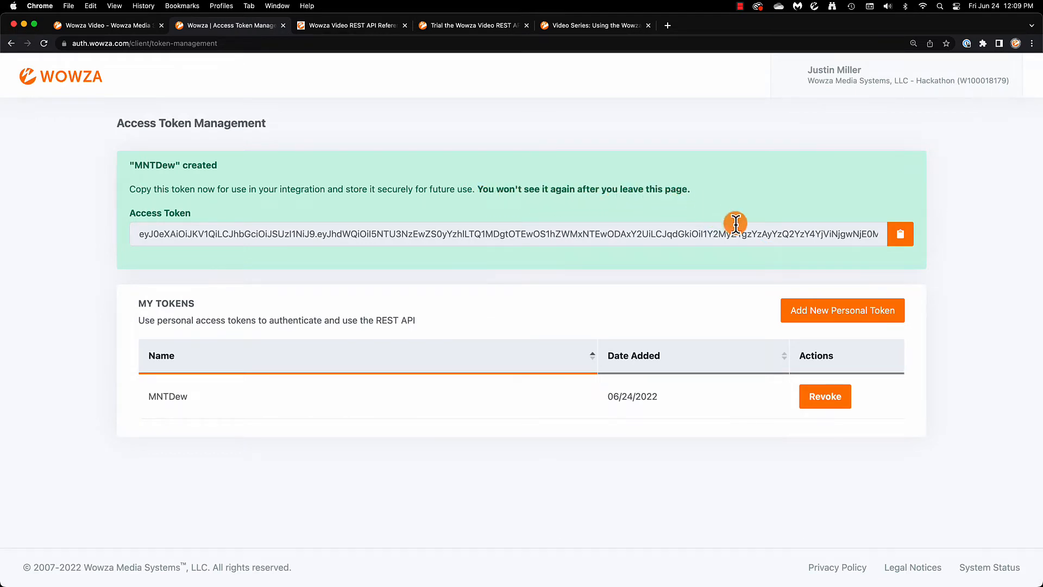
pyautogui.click(899, 233)
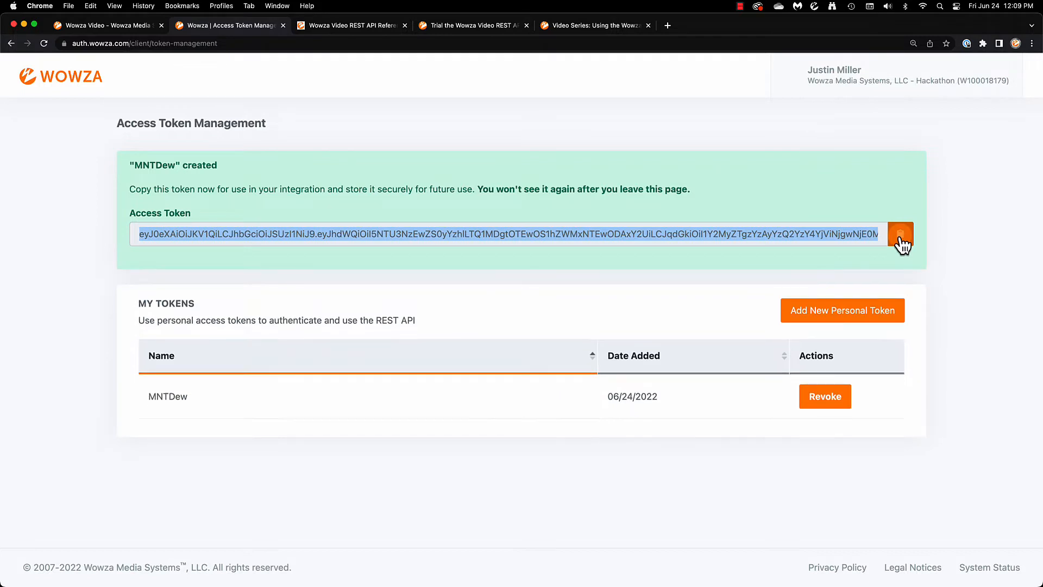
pyautogui.click(346, 25)
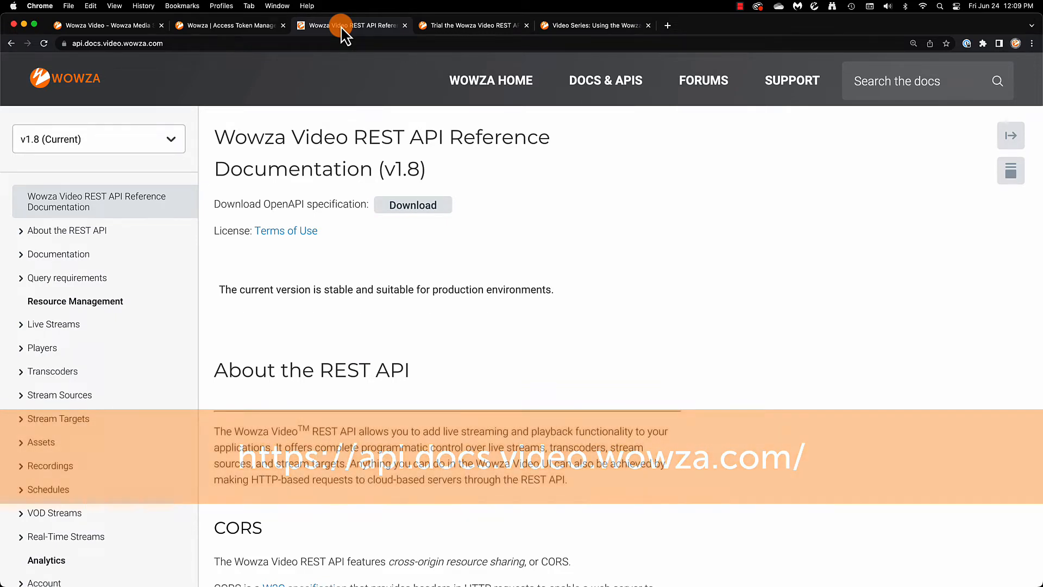
# Keep v1.8 (Current) as the docs version and download its OpenAPI specification
pyautogui.click(99, 139)
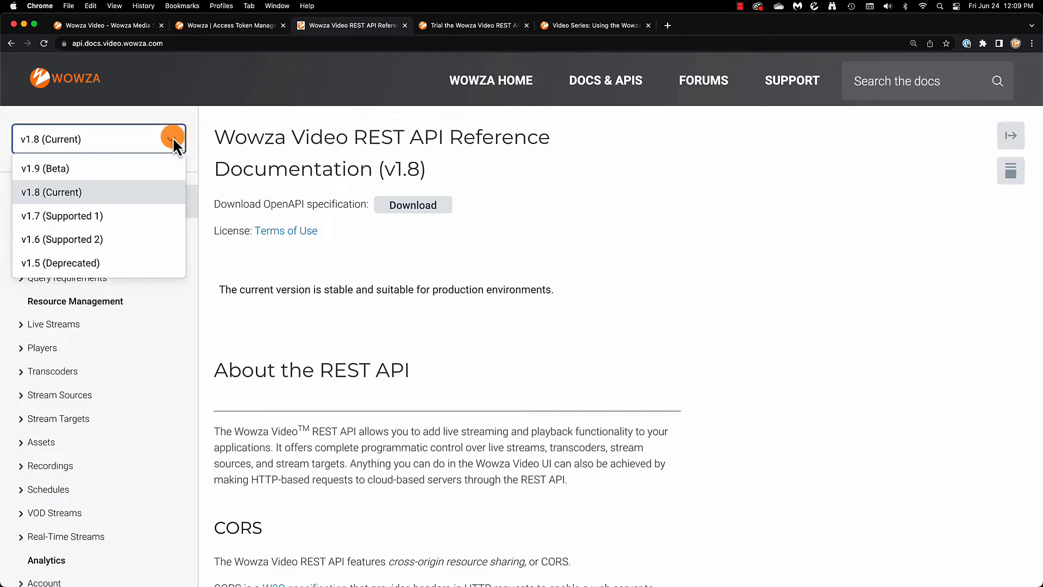
pyautogui.moveTo(155, 206)
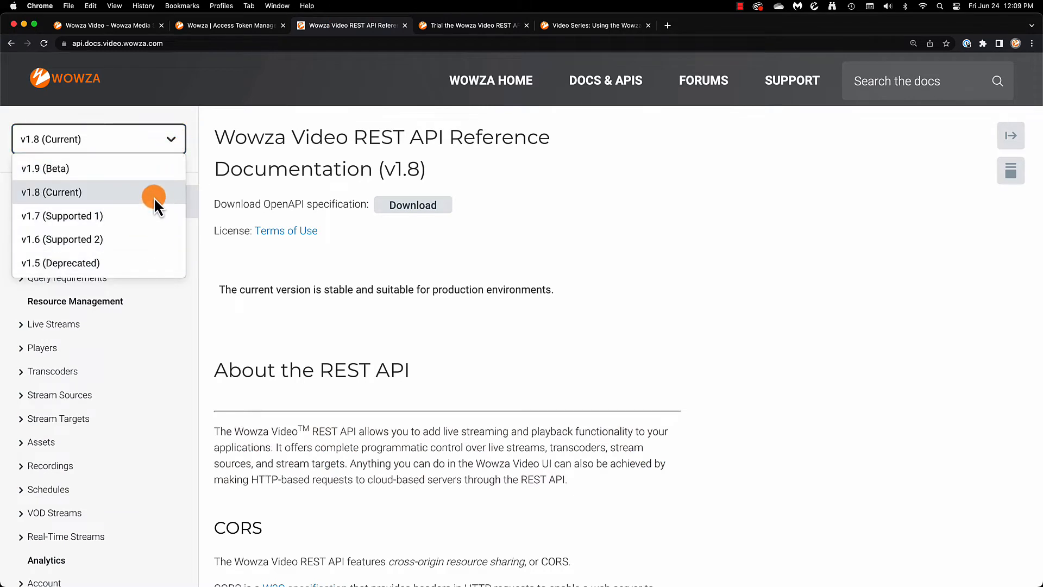
pyautogui.click(51, 191)
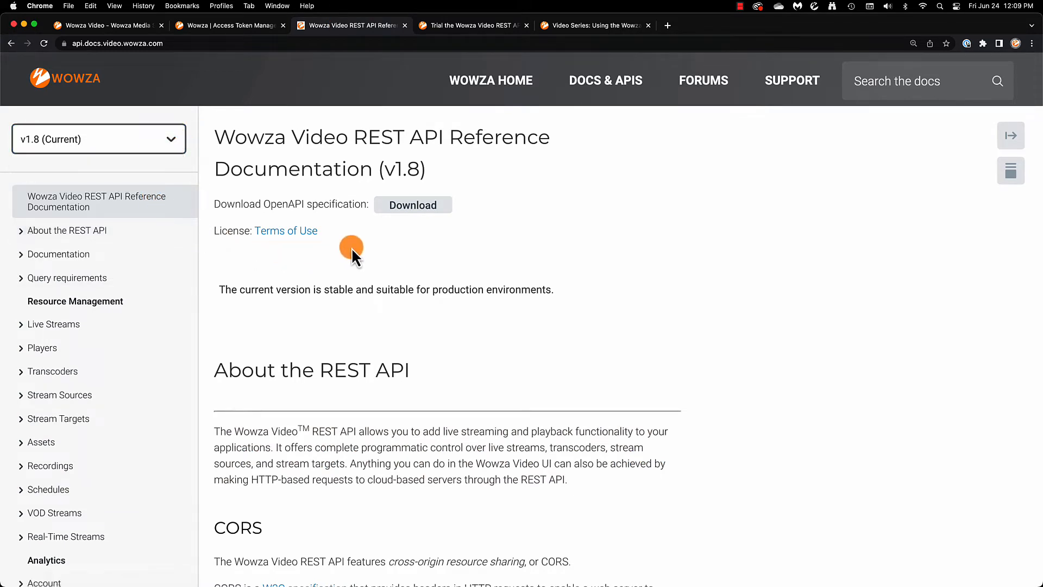
pyautogui.click(412, 204)
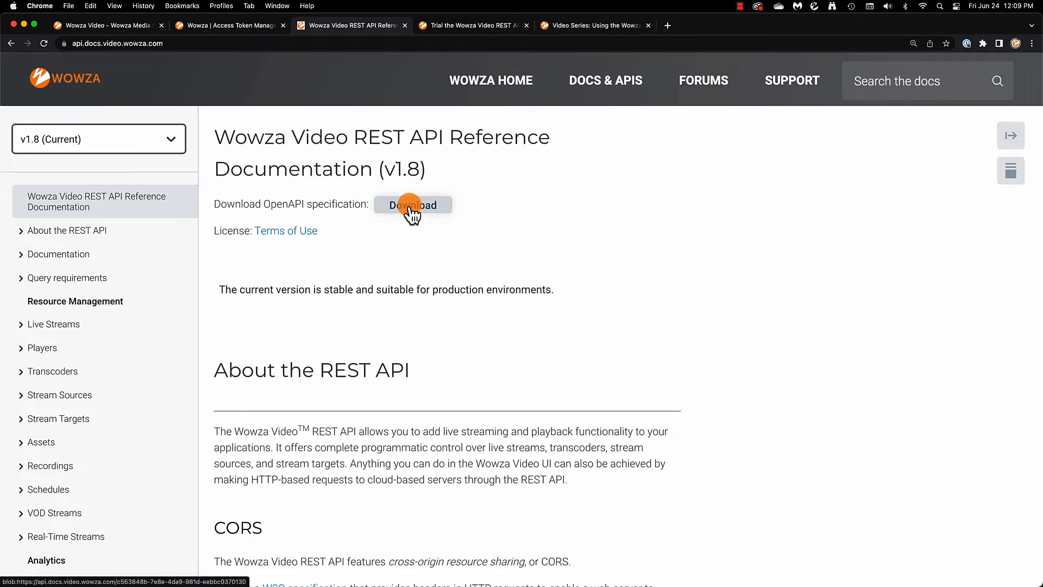
pyautogui.click(412, 204)
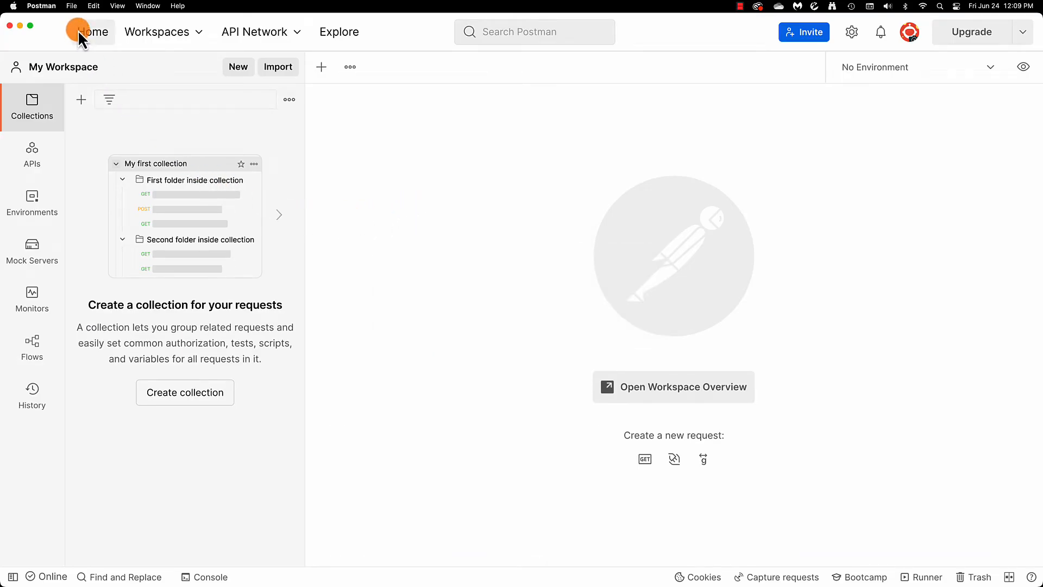
# From Postman Home start an import and drag swagger.json from Downloads into it
pyautogui.click(93, 32)
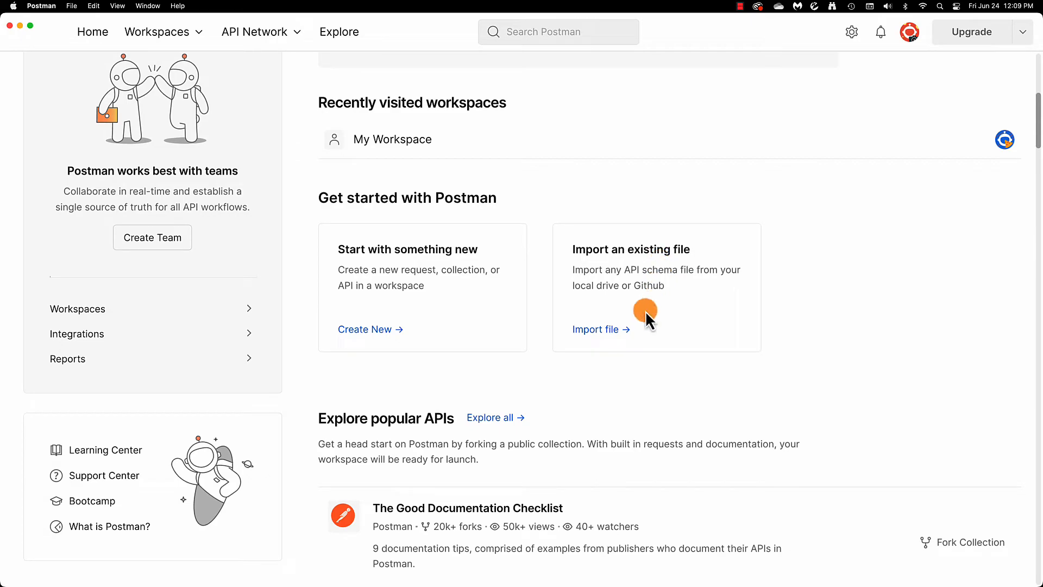
pyautogui.click(595, 330)
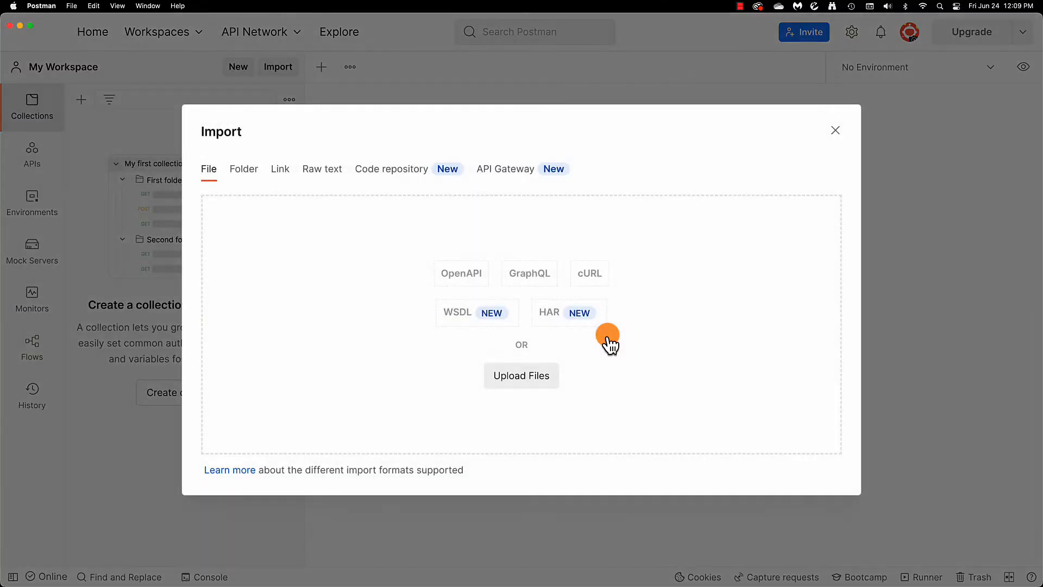
pyautogui.click(520, 374)
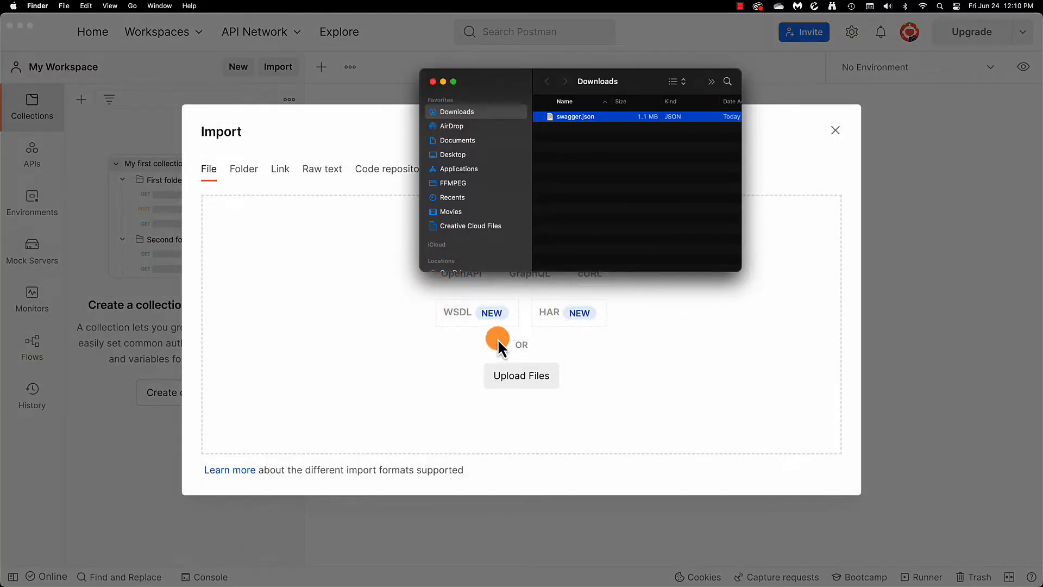
pyautogui.moveTo(573, 116); pyautogui.dragTo(356, 279)
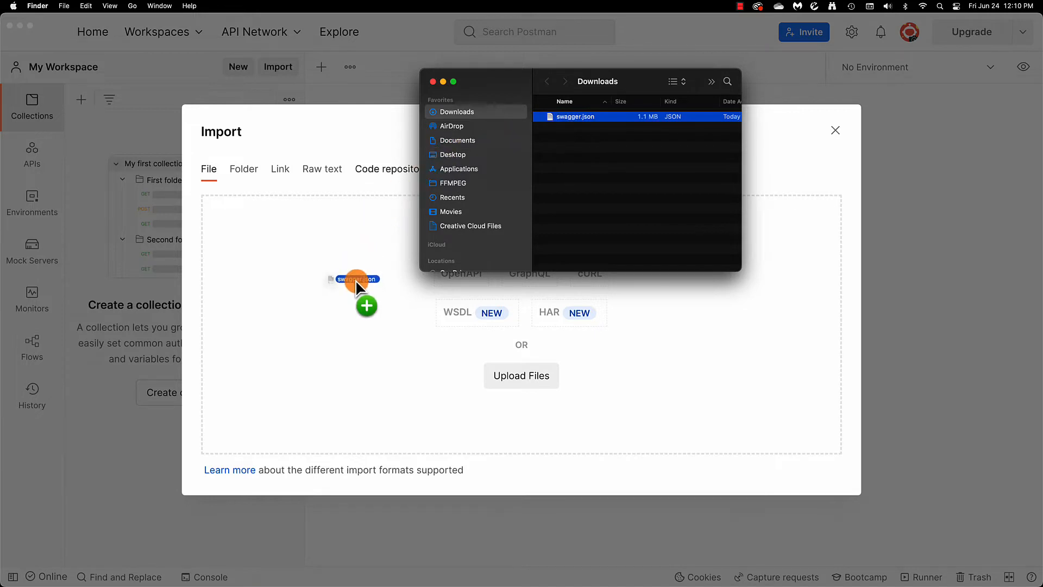
pyautogui.moveTo(354, 279); pyautogui.dragTo(355, 279)
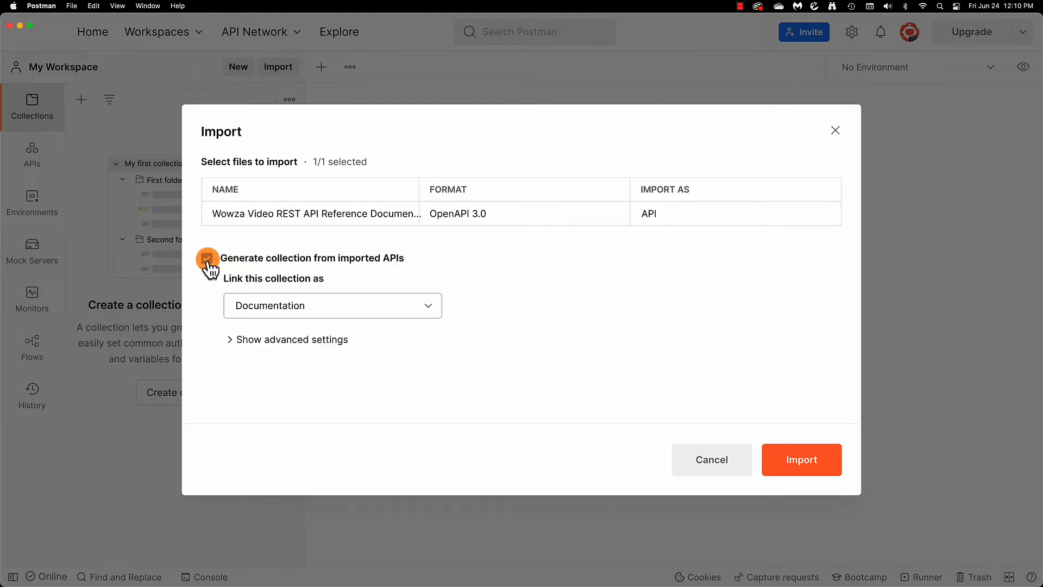
# Generate a collection linked as a Test Suite and reveal the advanced import settings
pyautogui.click(206, 258)
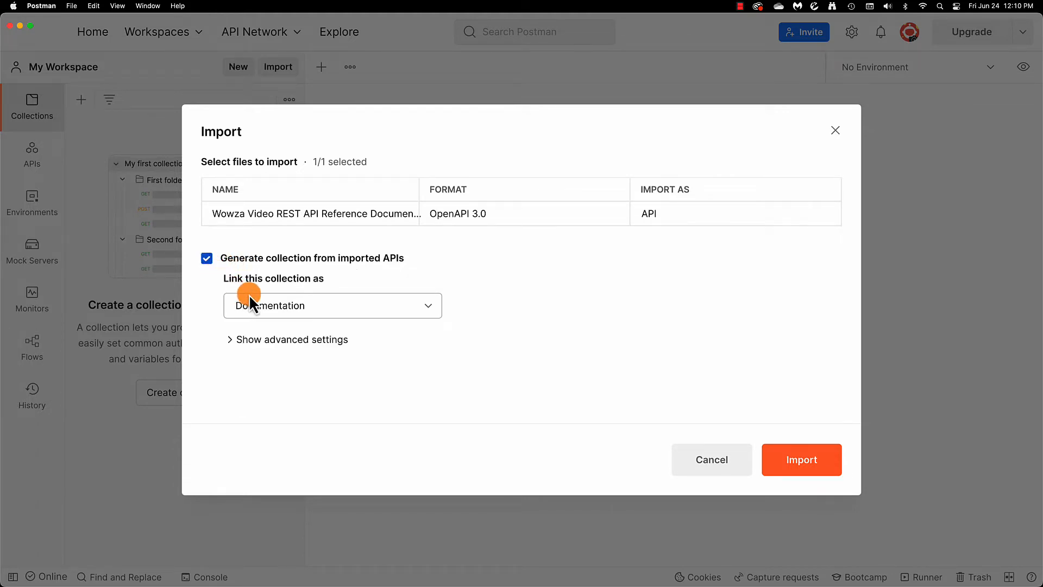
pyautogui.click(333, 306)
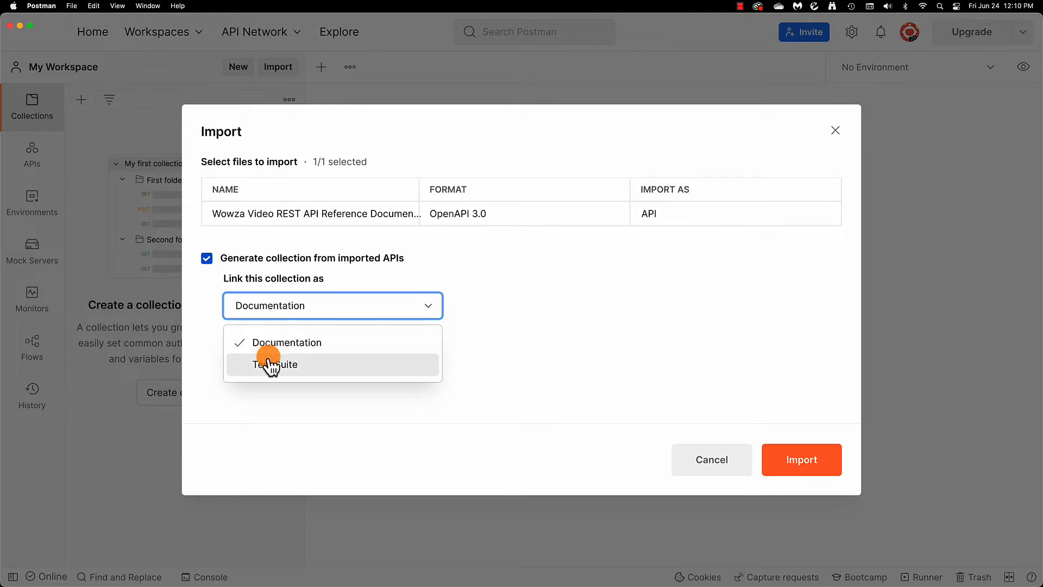
pyautogui.click(275, 364)
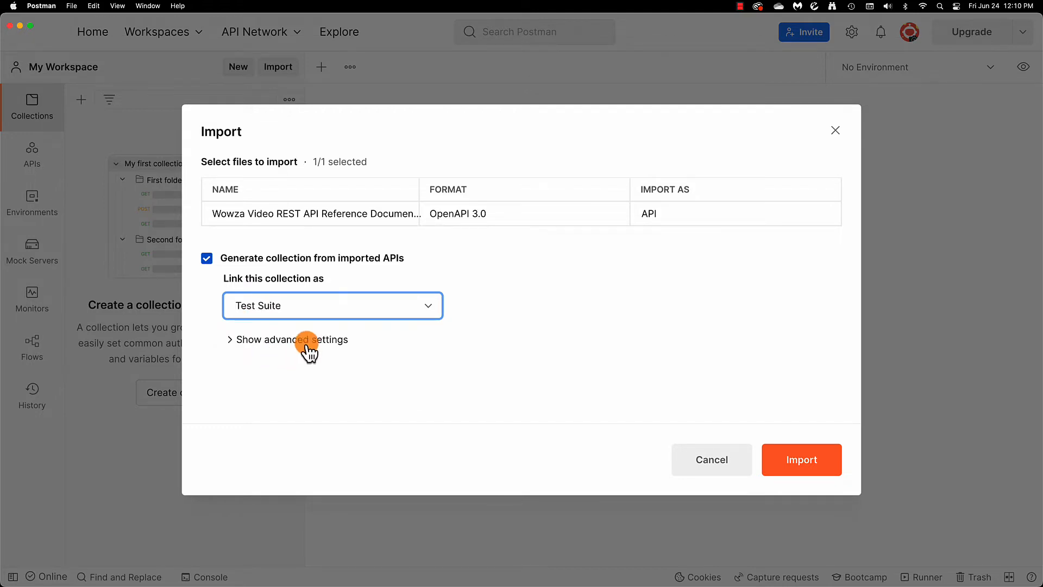
pyautogui.click(291, 339)
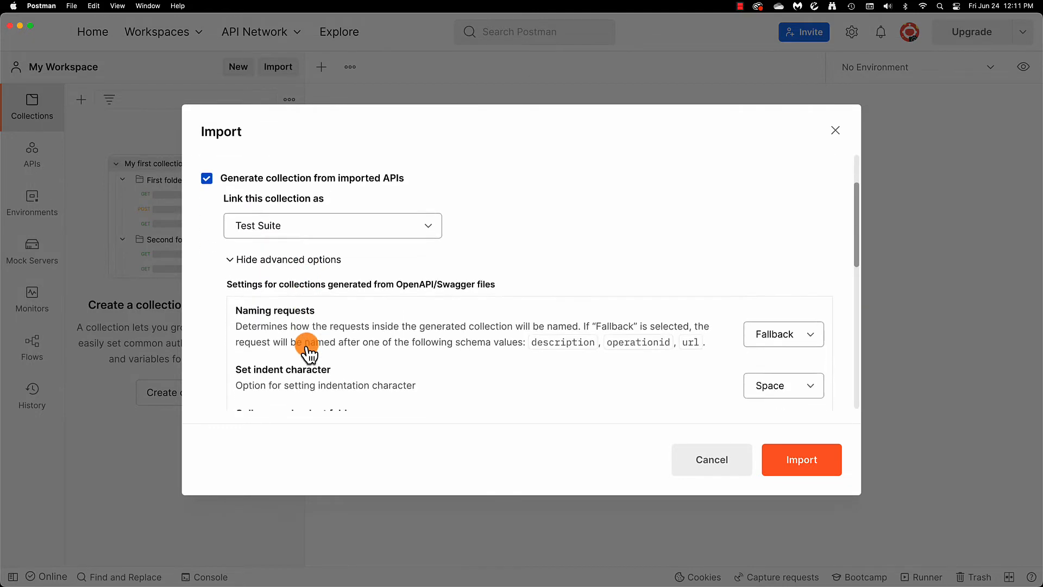
pyautogui.scroll(-3)
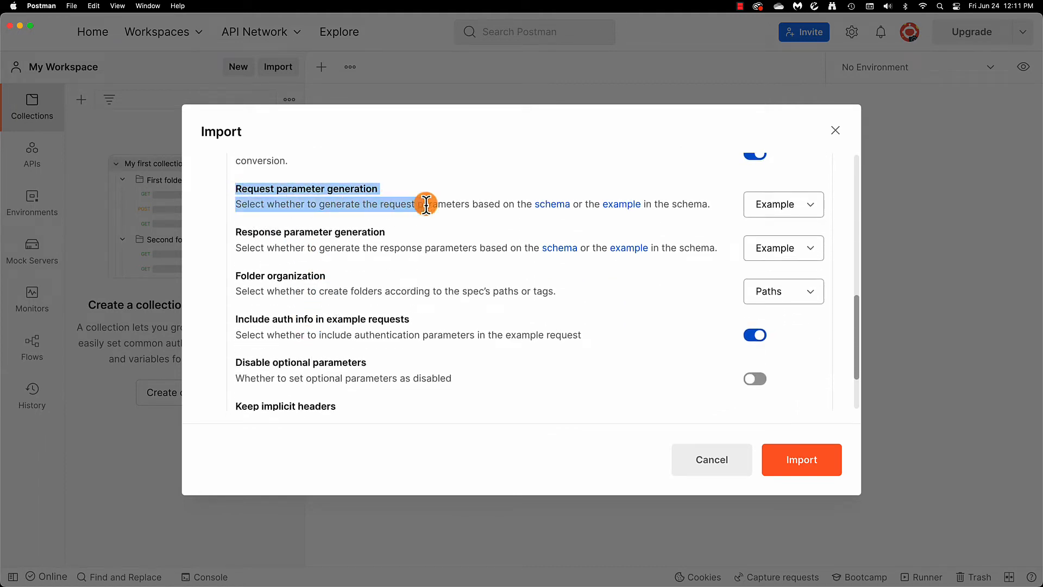
# Keep Example parameter generation, organize folders by Tags, disable optional parameters, and import
pyautogui.click(784, 204)
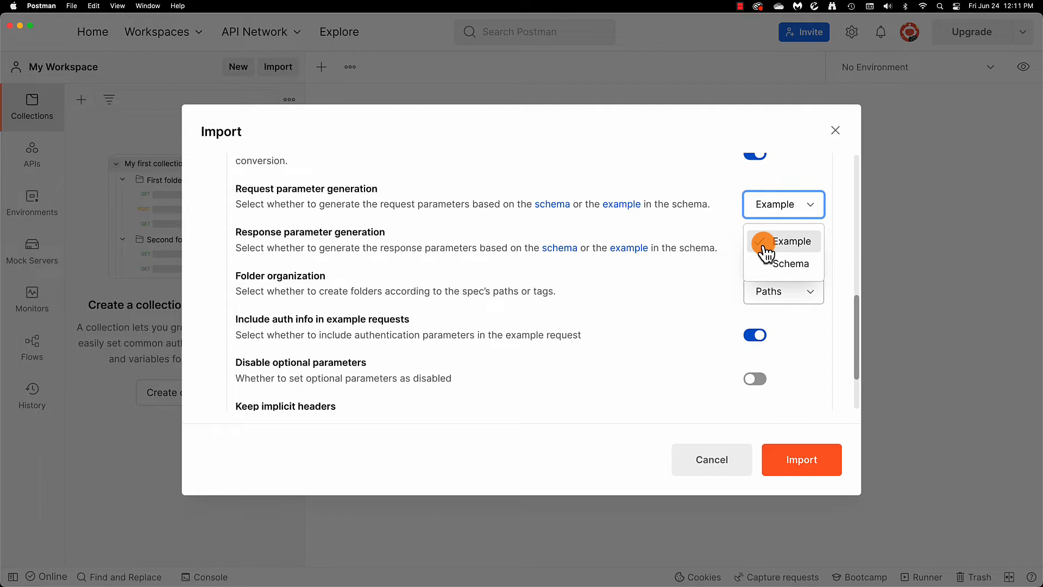
pyautogui.click(791, 241)
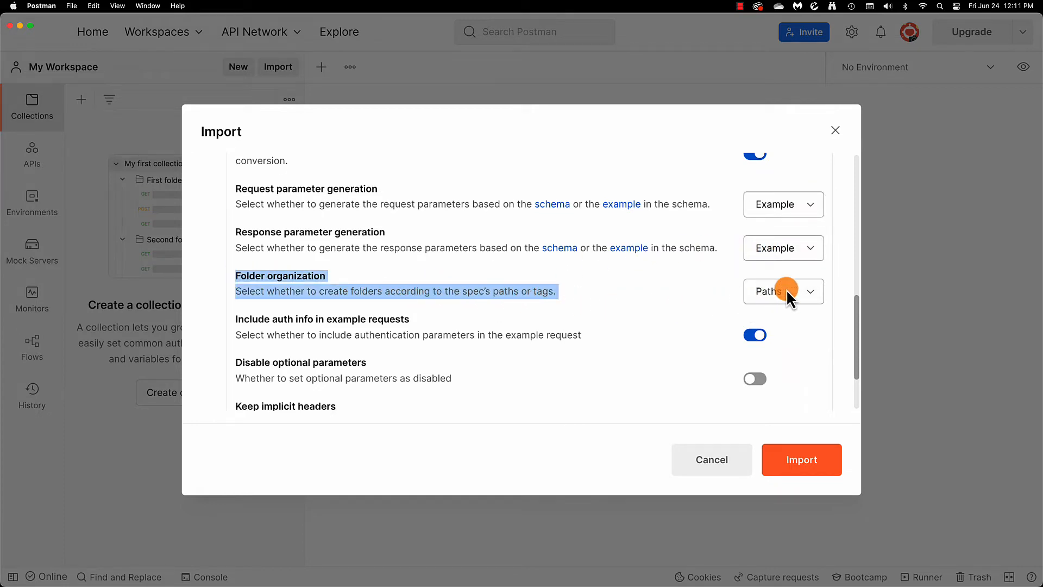
pyautogui.click(783, 291)
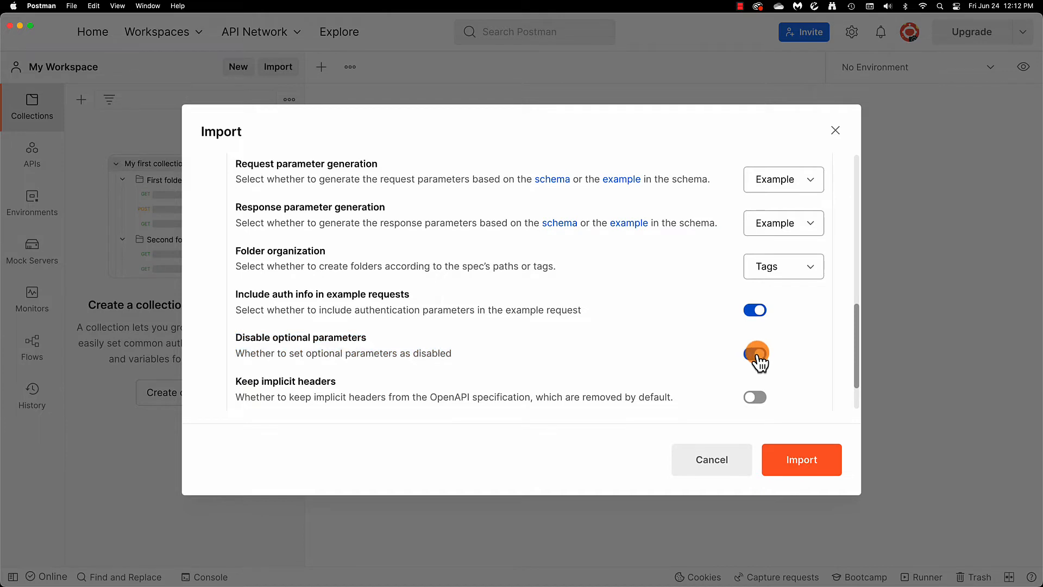
pyautogui.click(755, 353)
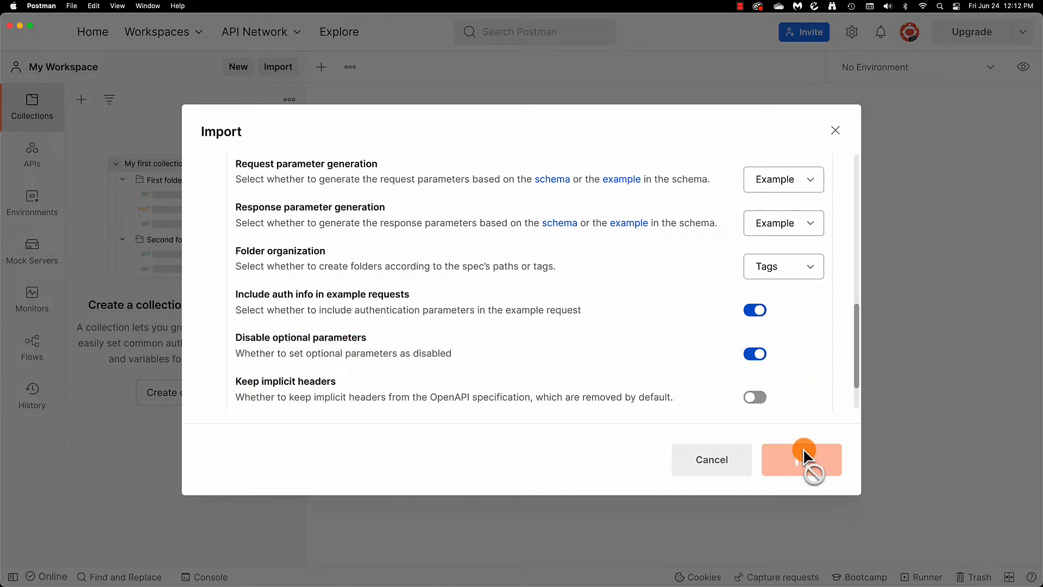
pyautogui.click(800, 459)
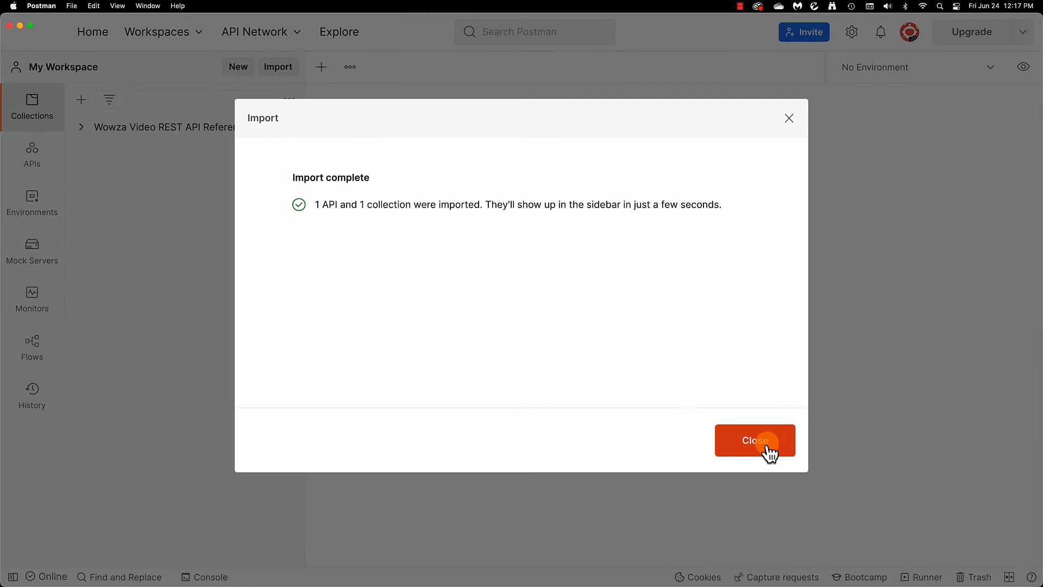
# Open the imported Wowza Video REST API collection and set its Auth Type to Bearer Token
pyautogui.click(754, 440)
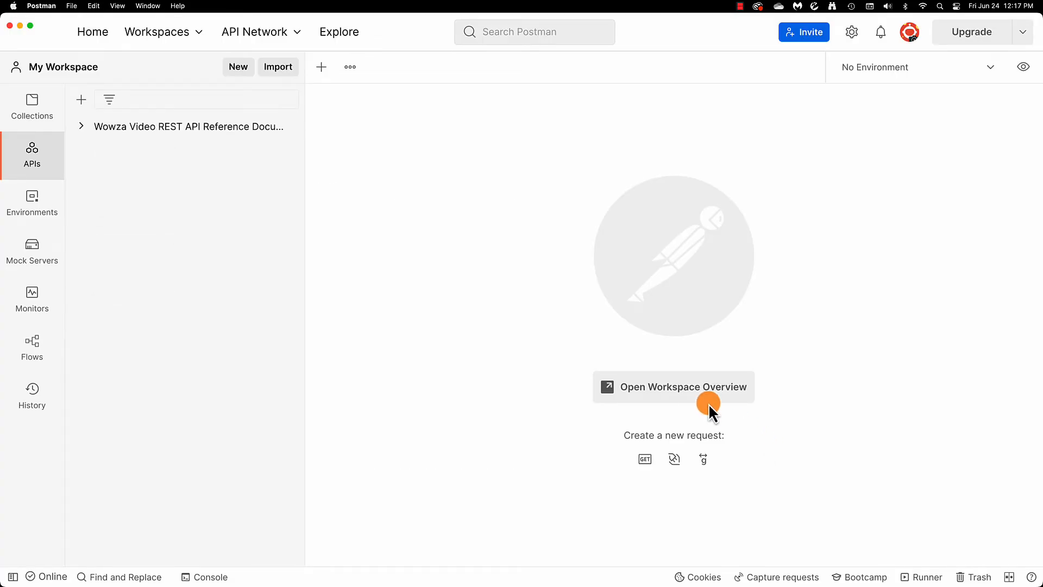
pyautogui.click(32, 107)
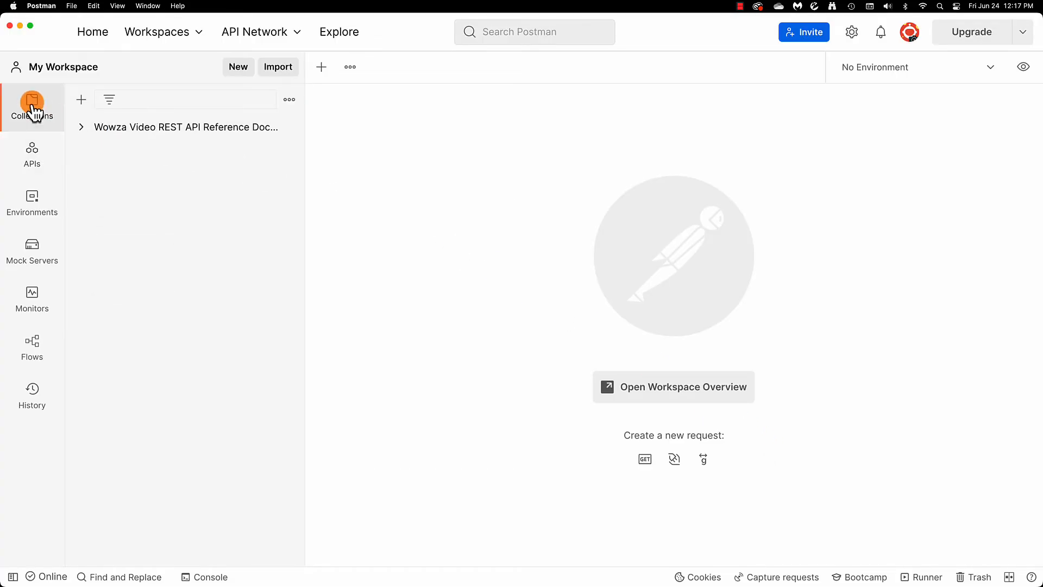
pyautogui.click(185, 127)
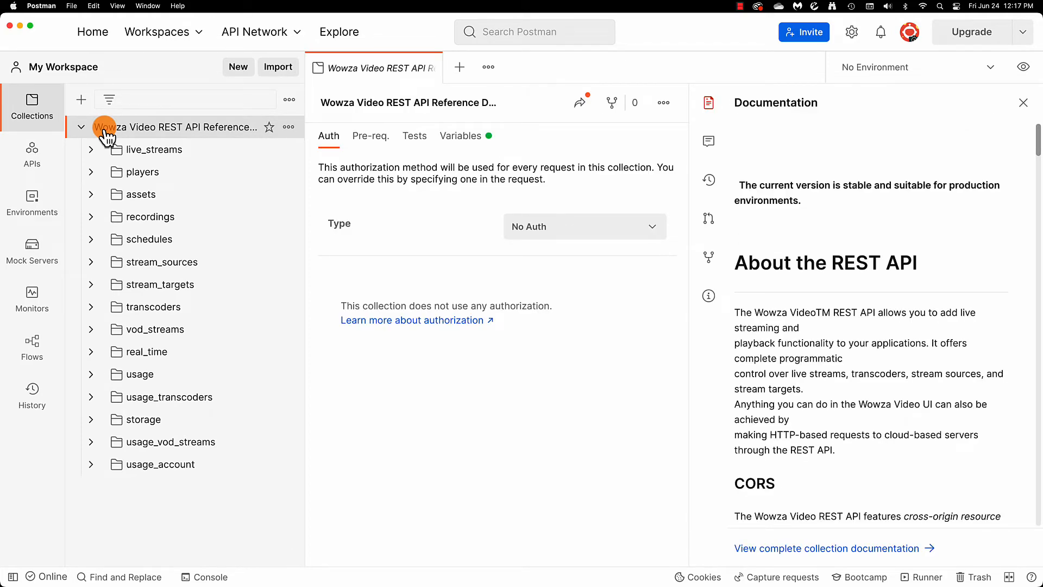
pyautogui.click(584, 226)
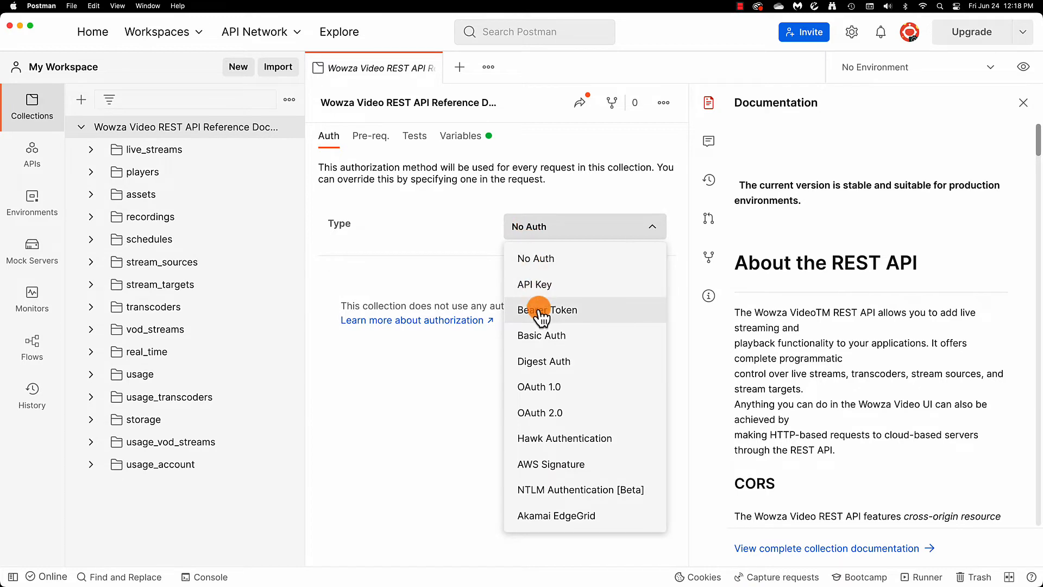
pyautogui.click(547, 309)
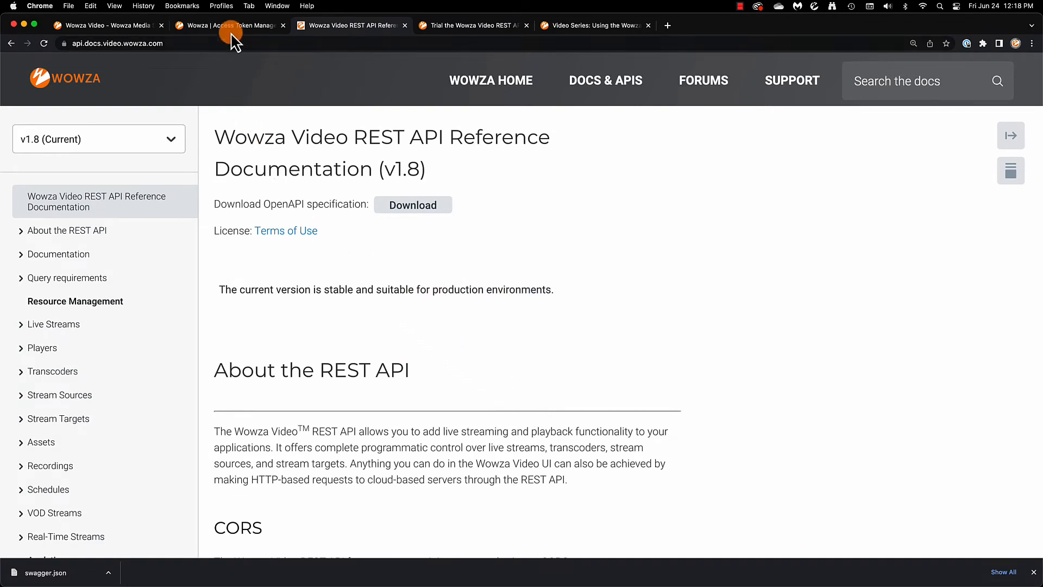
# Copy the MNTDew token from Access Token Management into the collection's Token field and save
pyautogui.click(226, 25)
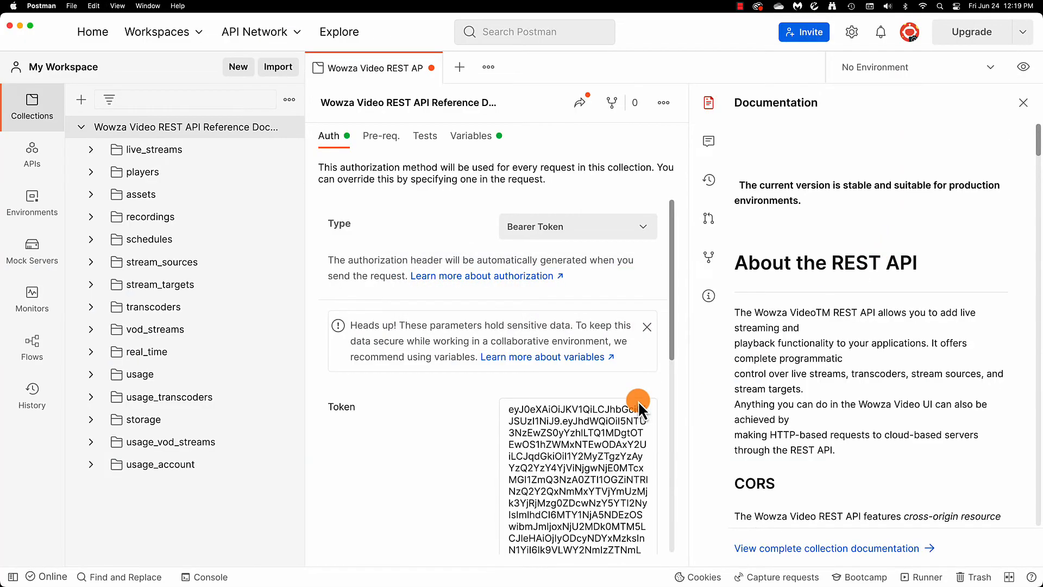
pyautogui.scroll(-3)
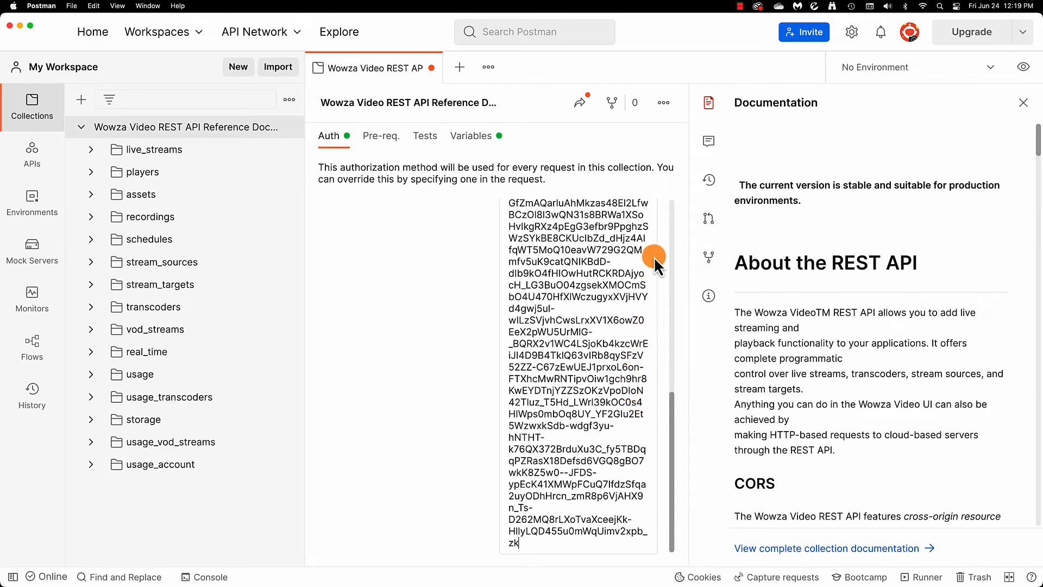
pyautogui.click(663, 102)
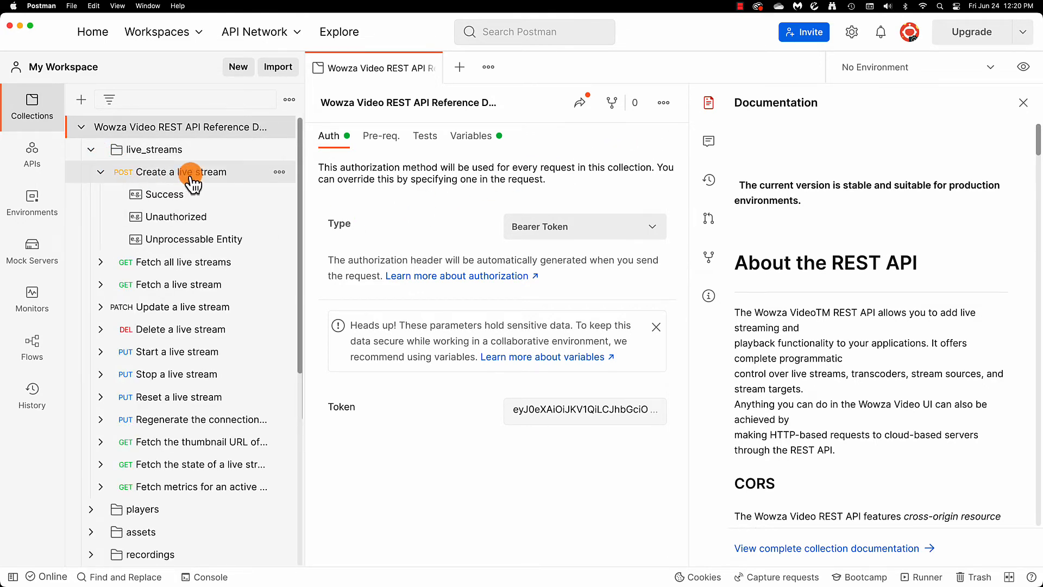
# Send the Create a live stream request with its example JSON body for My Live Stream
pyautogui.click(180, 172)
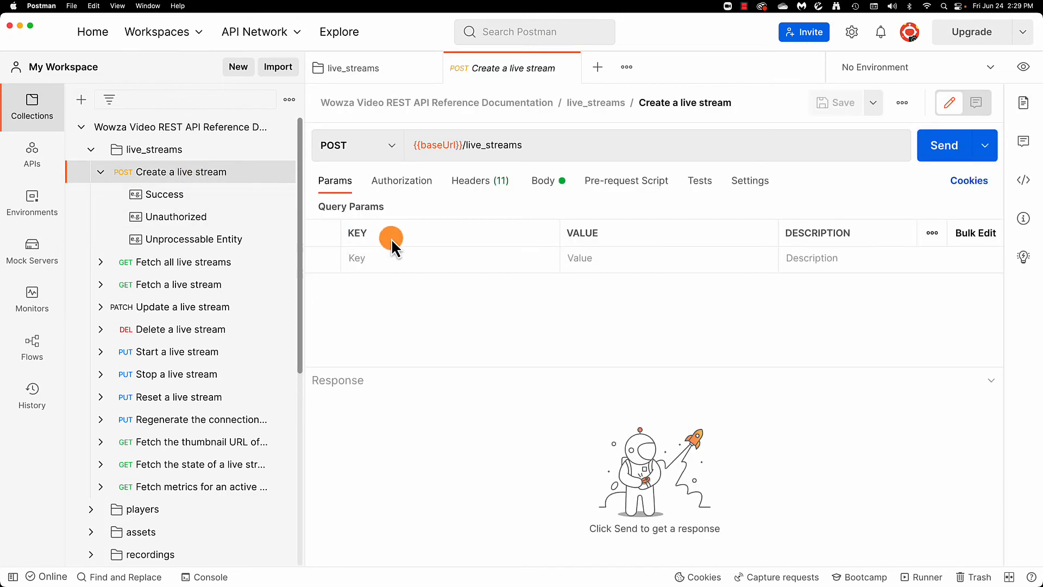
pyautogui.click(542, 180)
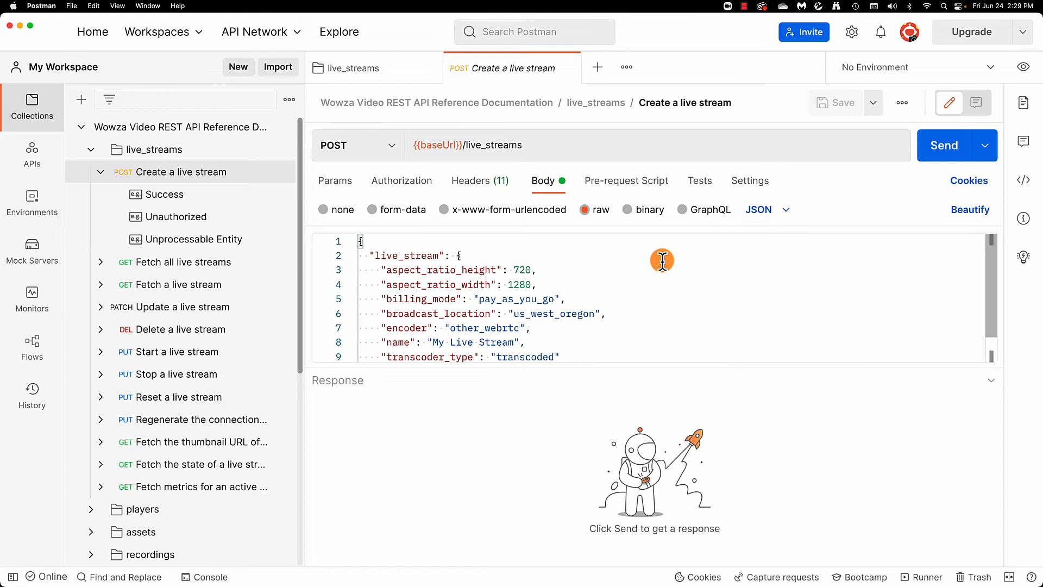
pyautogui.moveTo(834, 245)
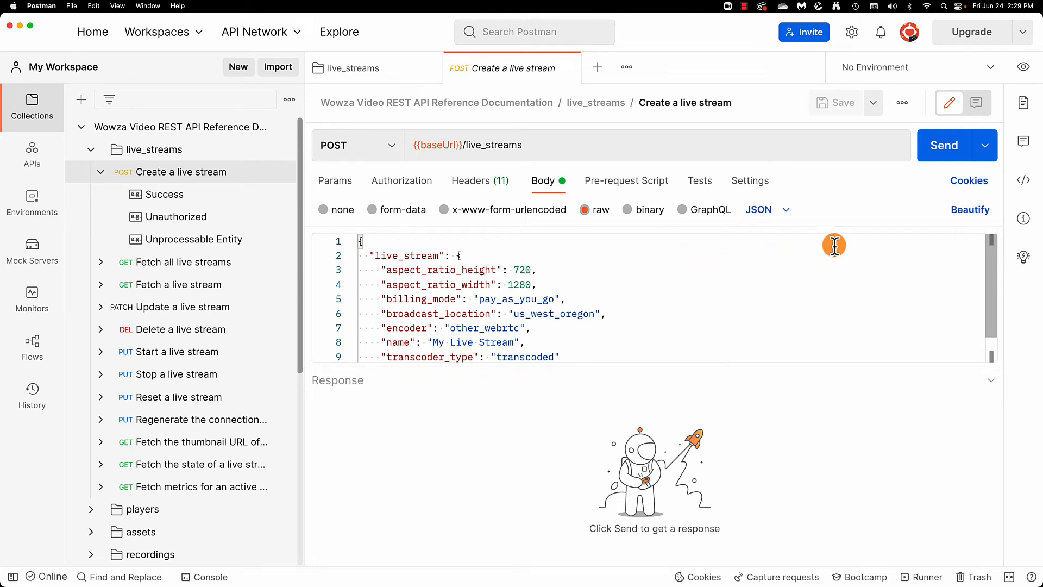
pyautogui.click(943, 145)
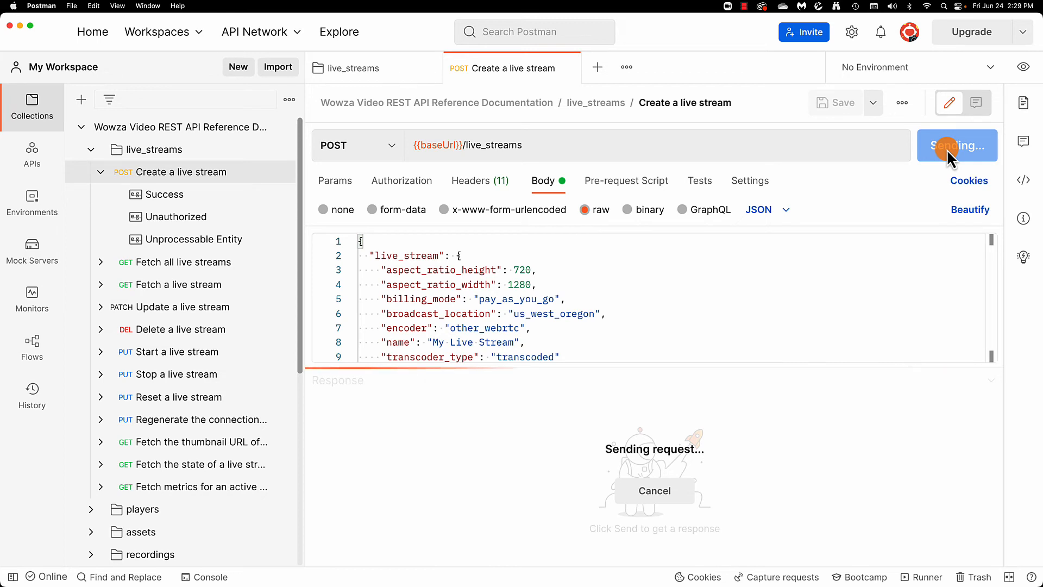
pyautogui.click(950, 145)
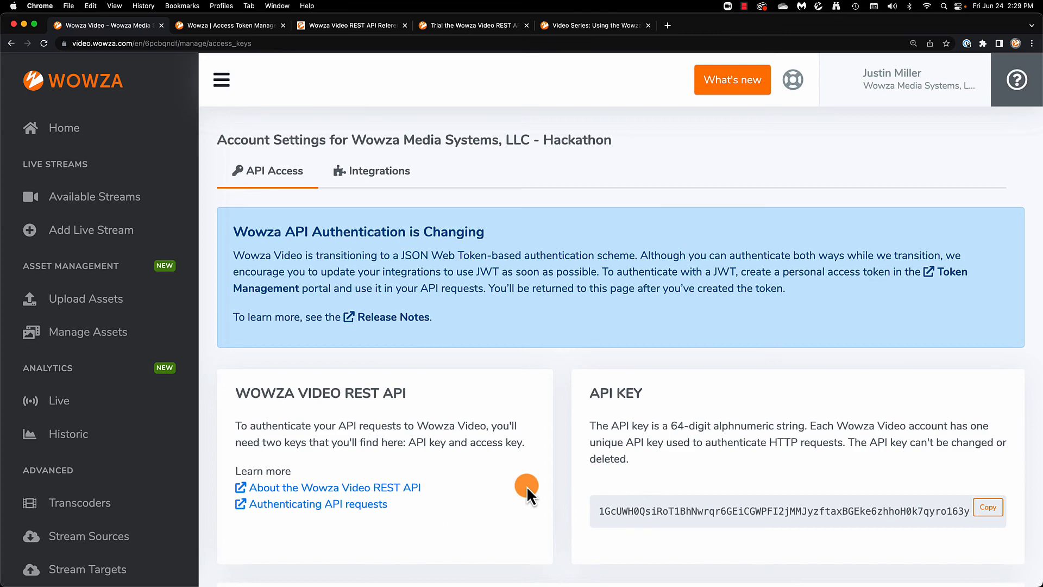
# Confirm My Live Stream appears under Available Streams, then view the REST API Video Series page
pyautogui.click(94, 197)
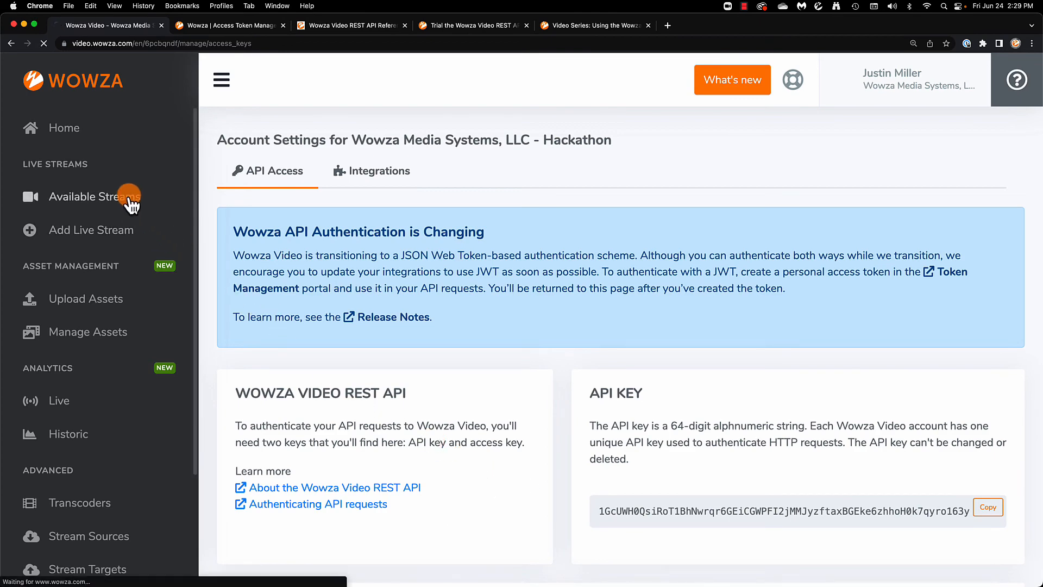
pyautogui.click(95, 196)
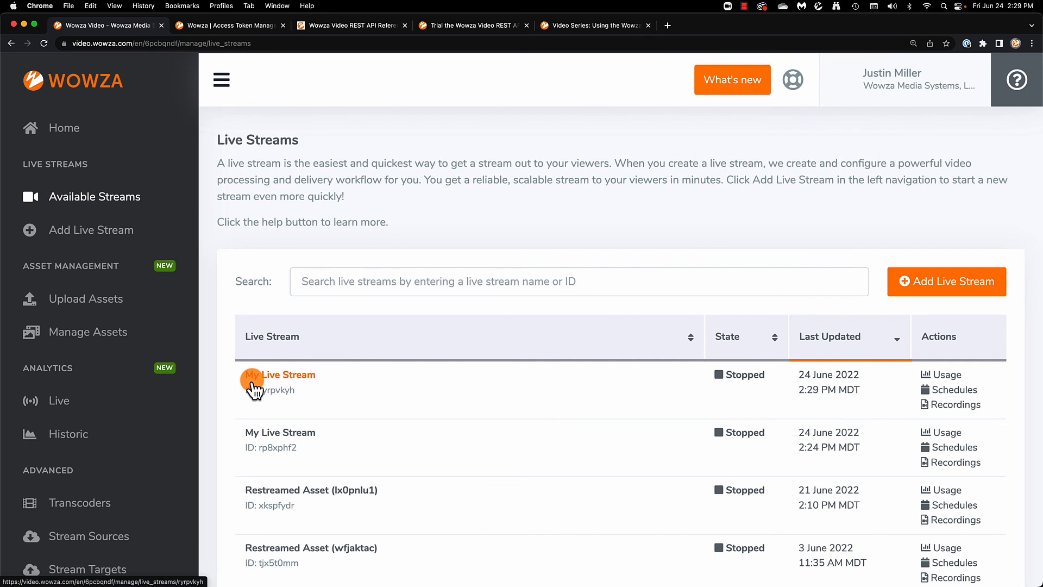
pyautogui.moveTo(608, 56)
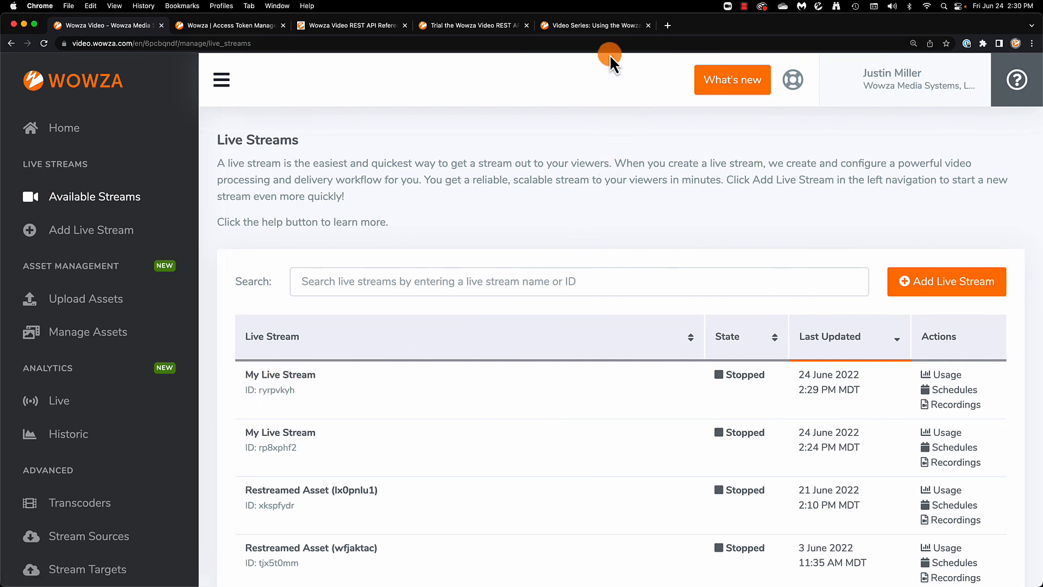
pyautogui.click(592, 25)
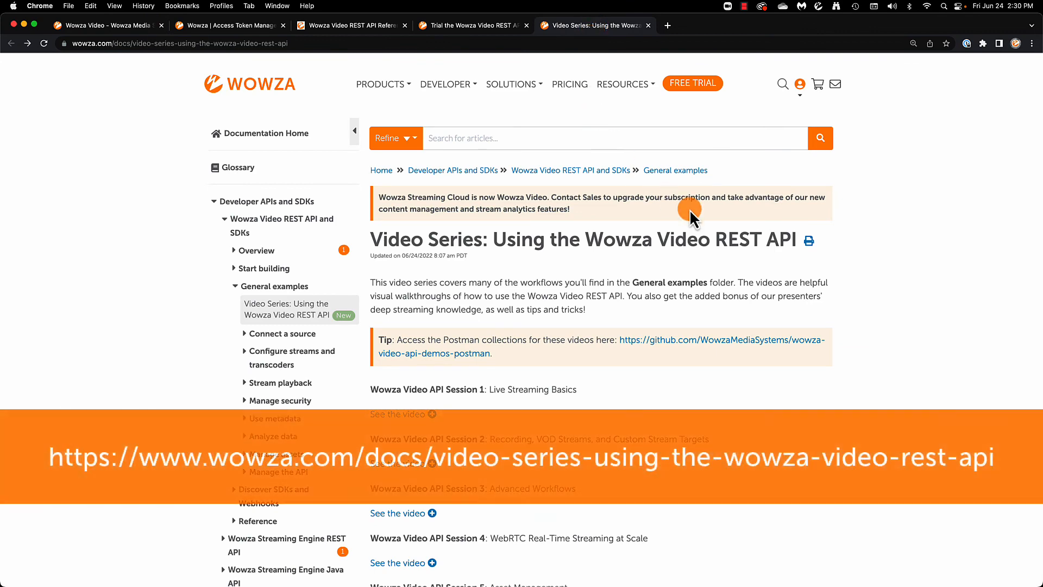
pyautogui.scroll(-3)
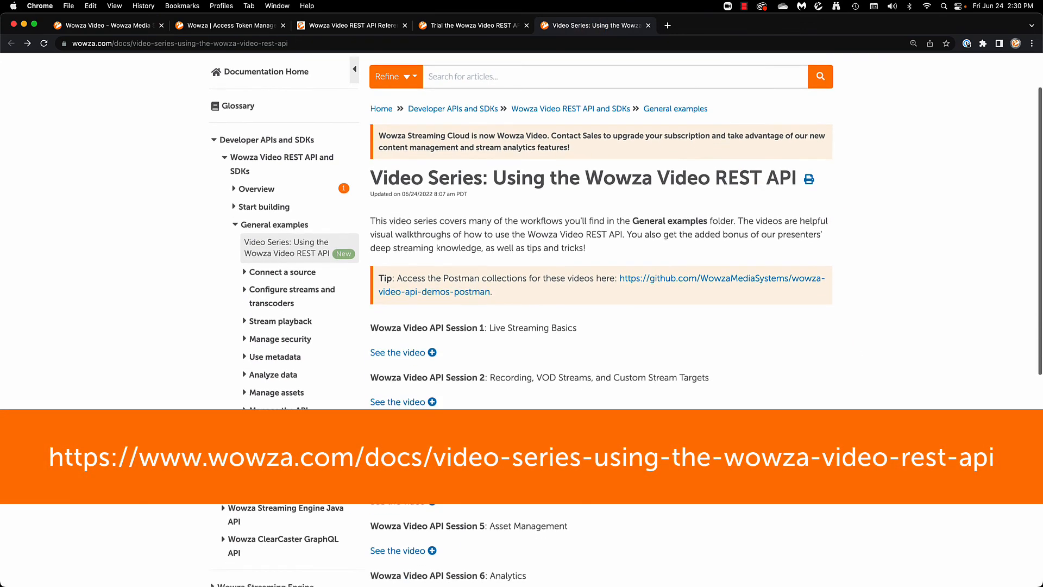